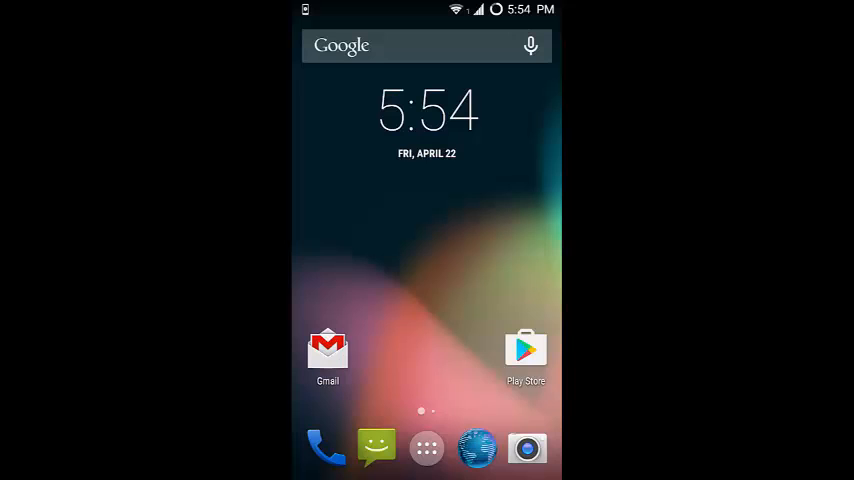
Show the launcher's app drawer with all installed apps.
left_click(426, 448)
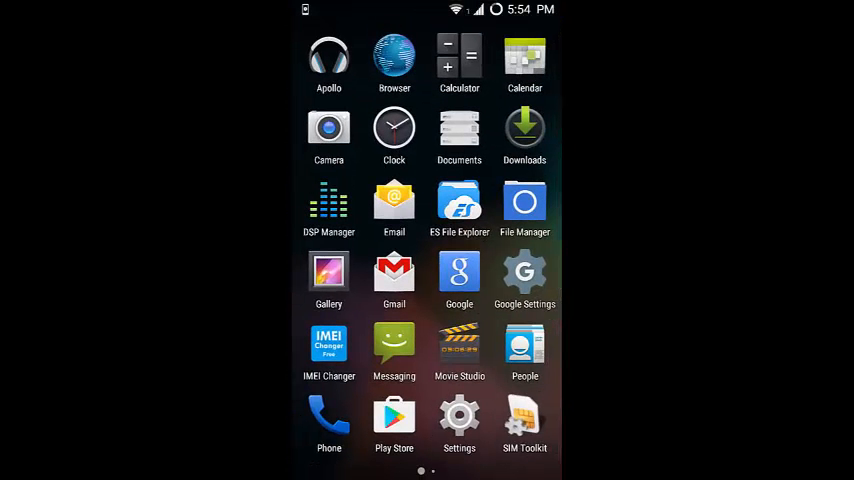
scroll("left", 3)
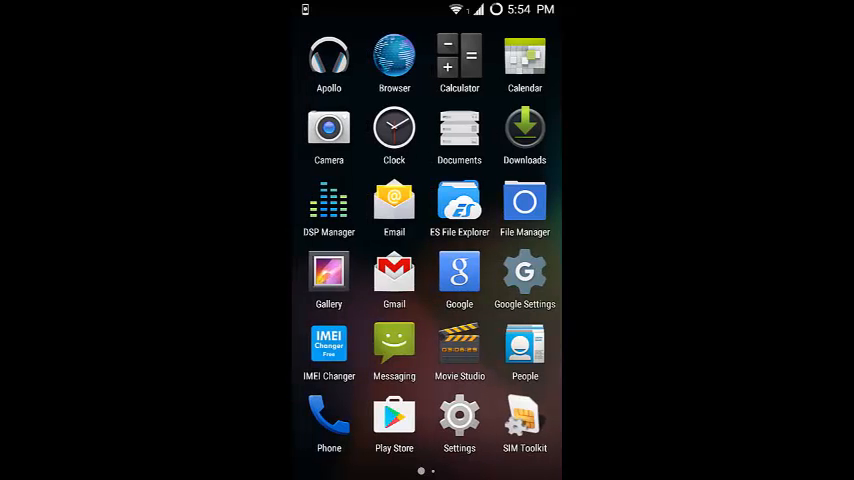
Launch ES File Explorer and browse internal storage (emulated/0) toward the DonkeyGuard APK.
left_click(460, 208)
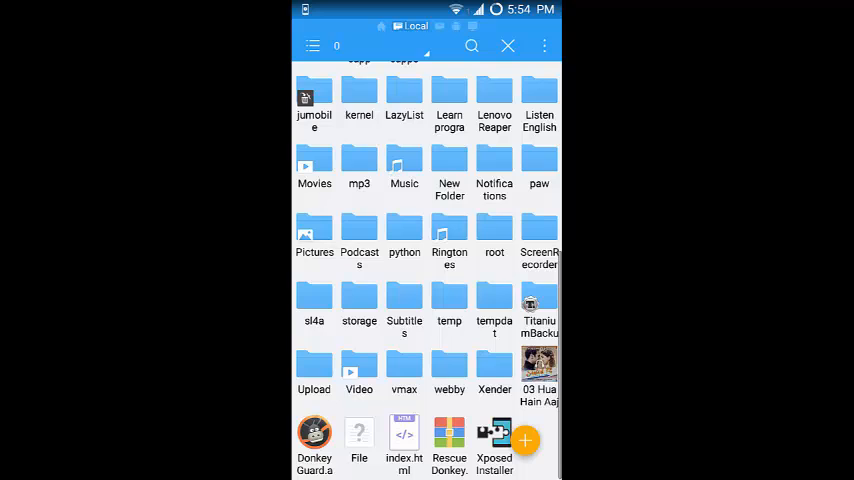
scroll("up", 3)
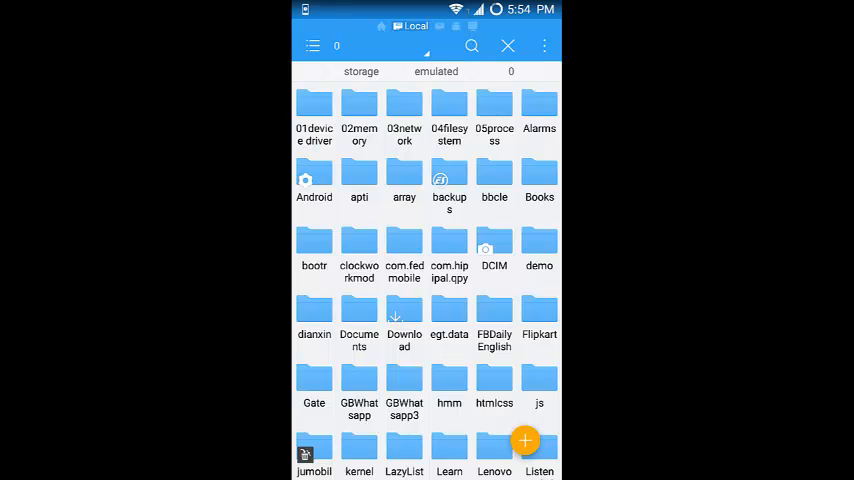
scroll("down", 3)
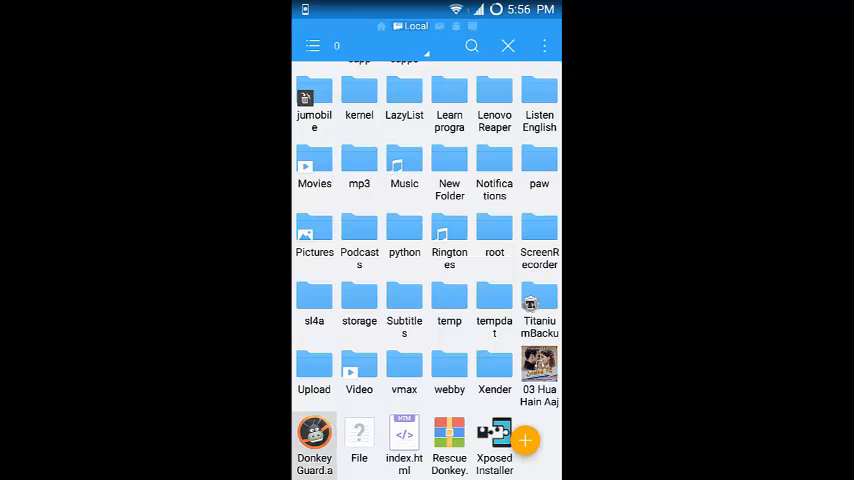
Install DonkeyGuard from its APK and leave the installer when 'App installed' appears.
left_click(314, 444)
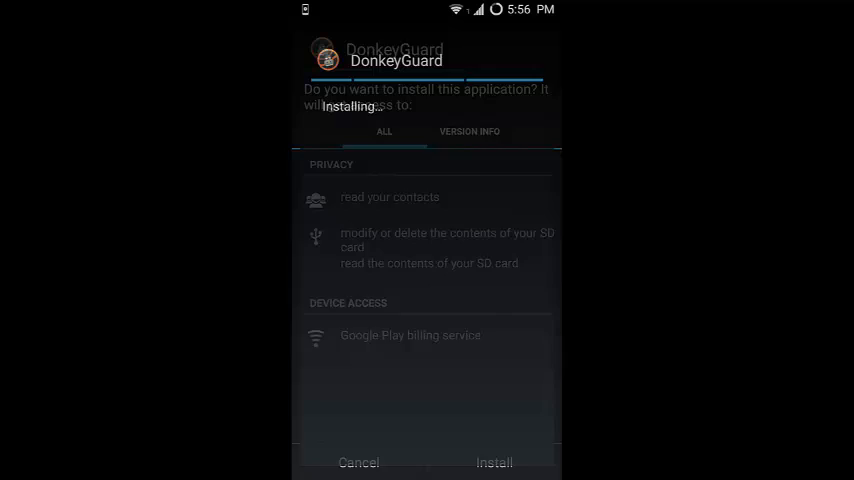
left_click(494, 462)
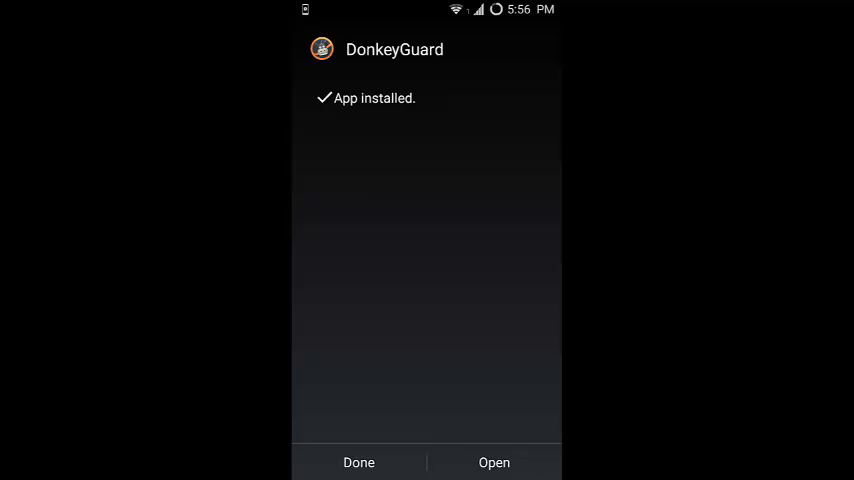
left_click(358, 462)
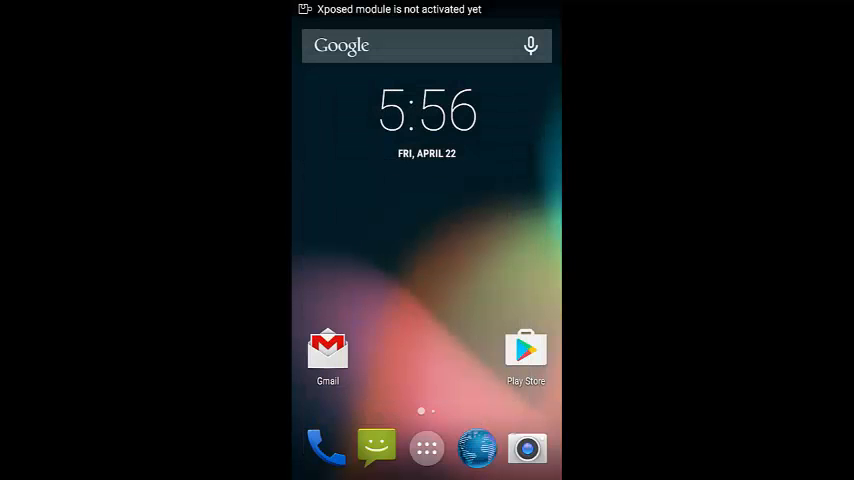
Launch Xposed Installer and tick DonkeyGuard in the Modules list.
left_click(428, 448)
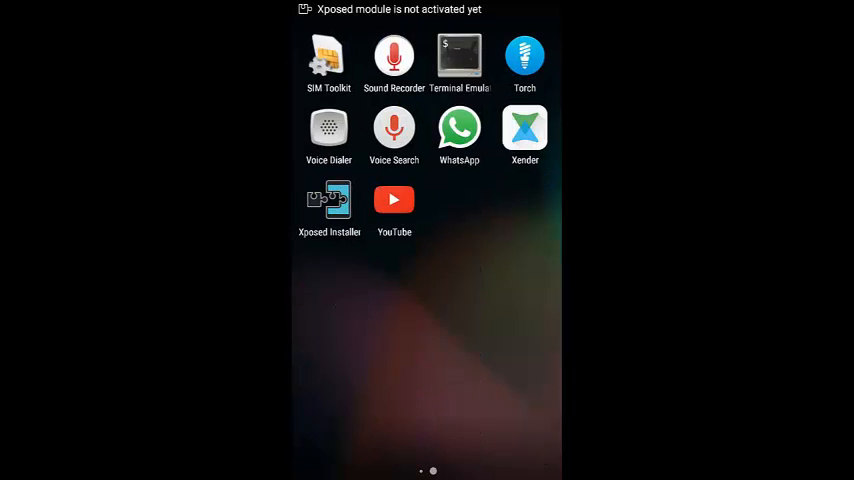
left_click(328, 200)
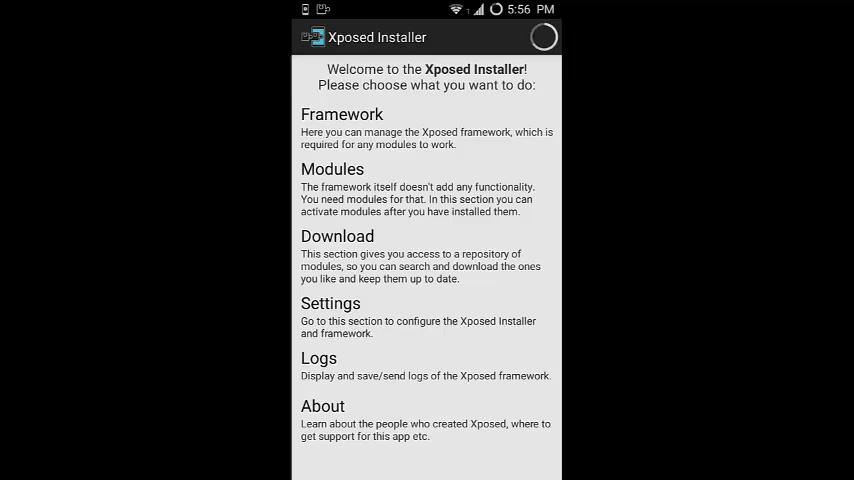
left_click(332, 168)
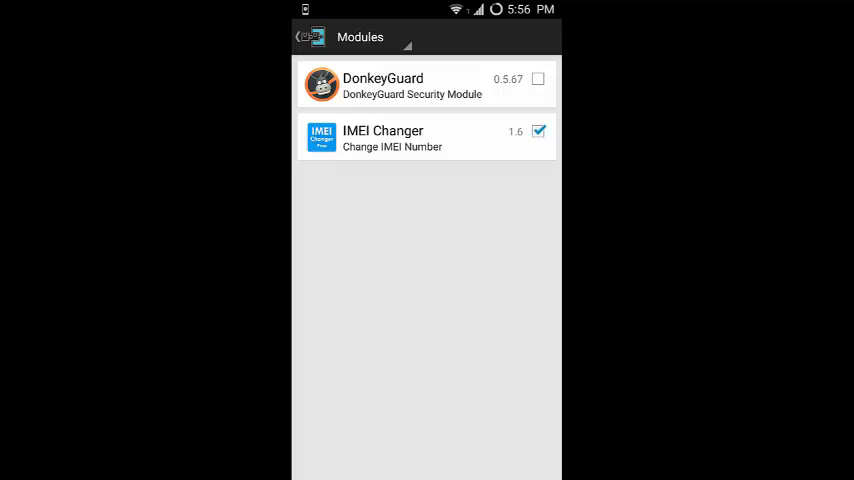
left_click(538, 80)
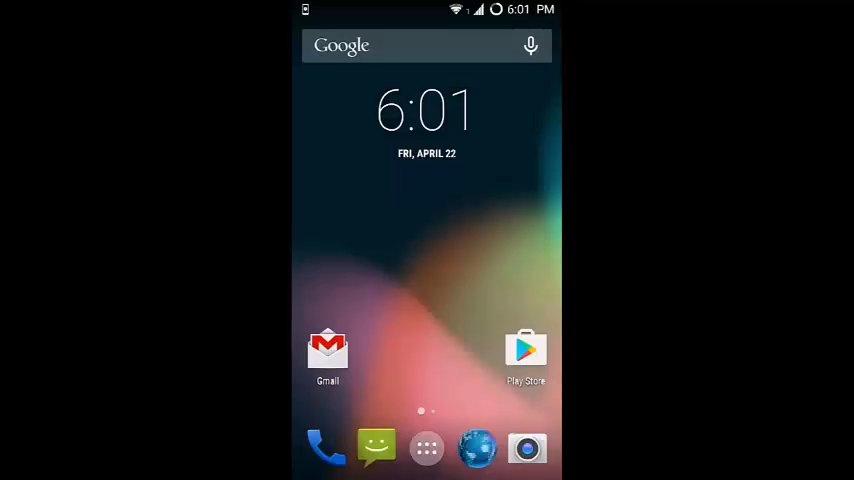
Launch DonkeyGuard and scroll its app list down to ES File Explorer's settings.
left_click(426, 448)
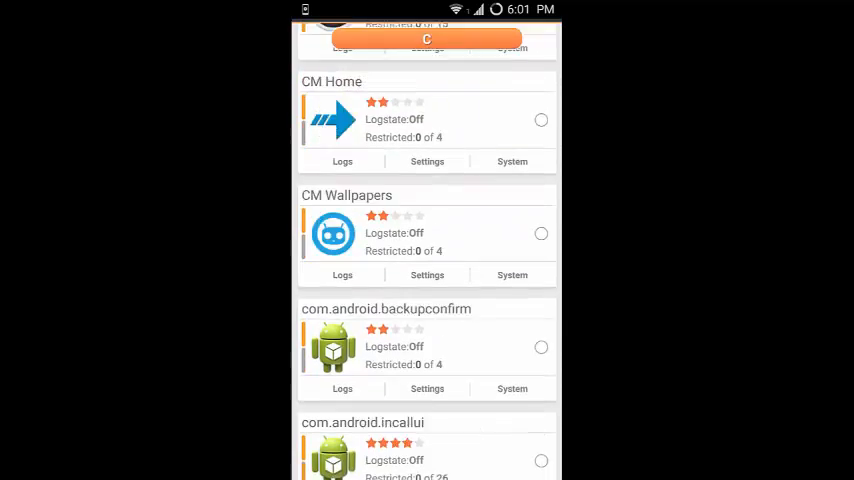
scroll("down", 3)
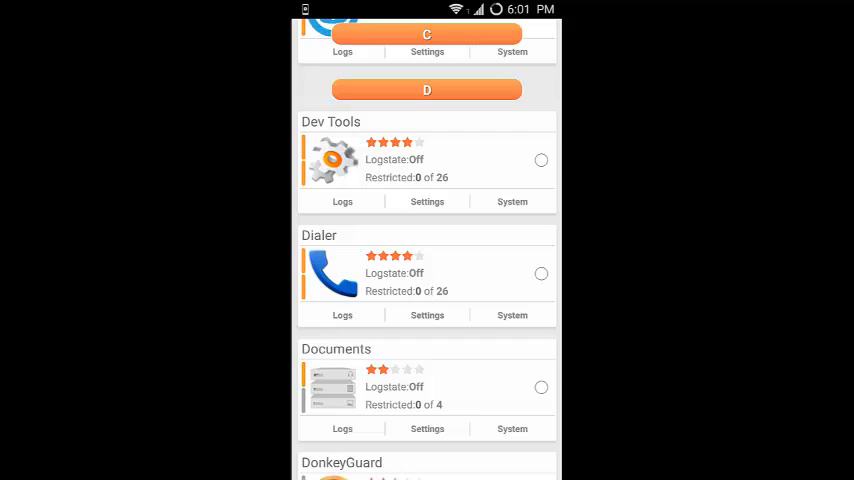
scroll("down", 3)
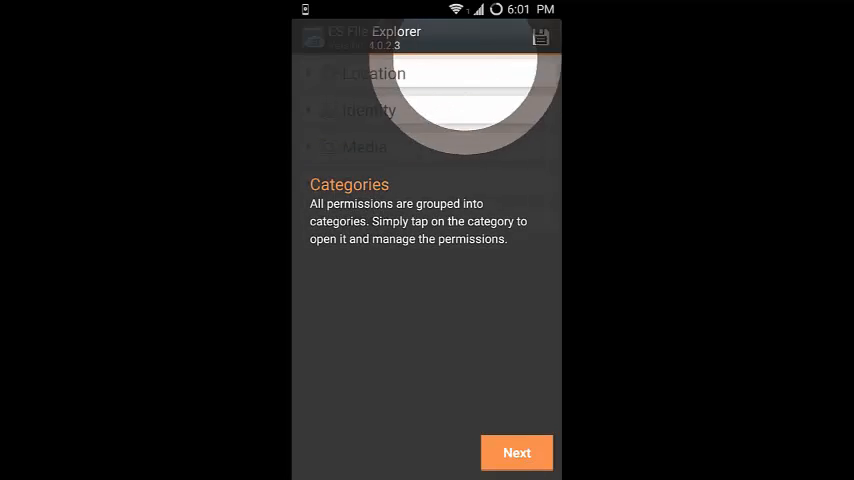
Dismiss the categories, permissions, On Demand and Random tips to reach the permission list.
left_click(516, 452)
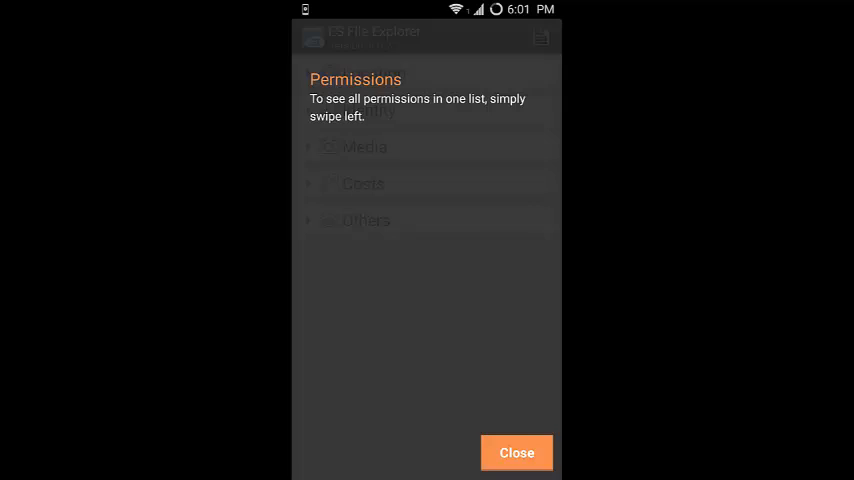
left_click(516, 452)
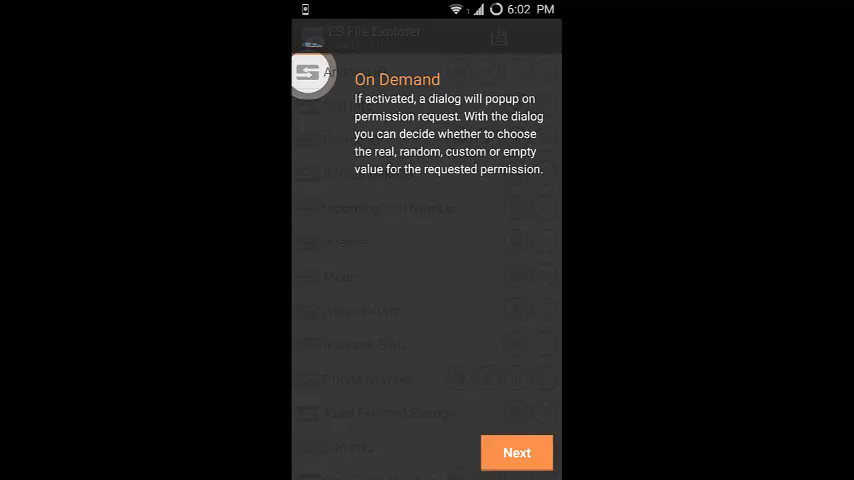
left_click(516, 452)
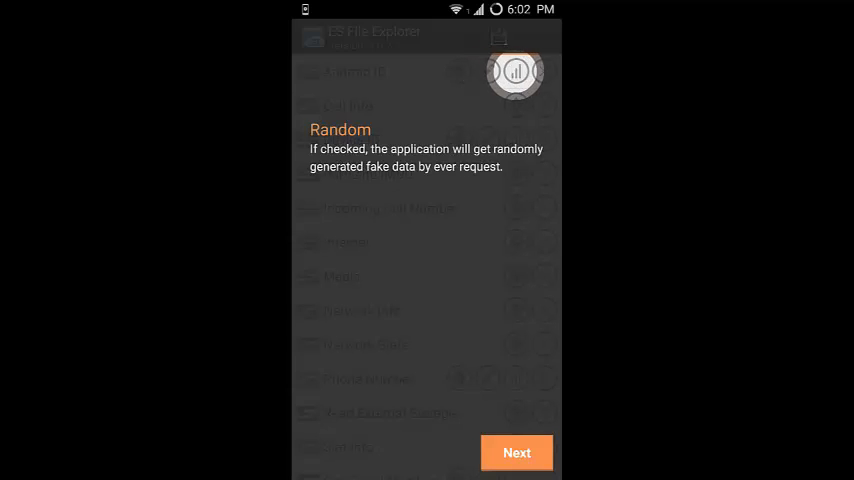
left_click(516, 452)
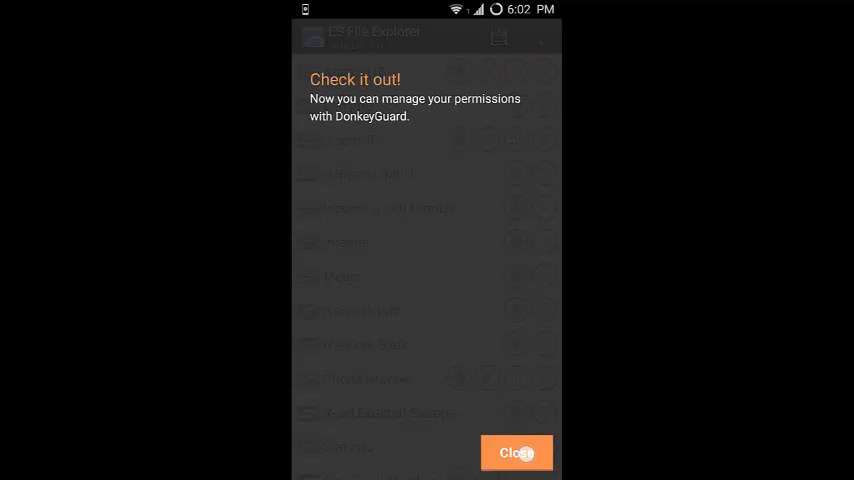
left_click(516, 452)
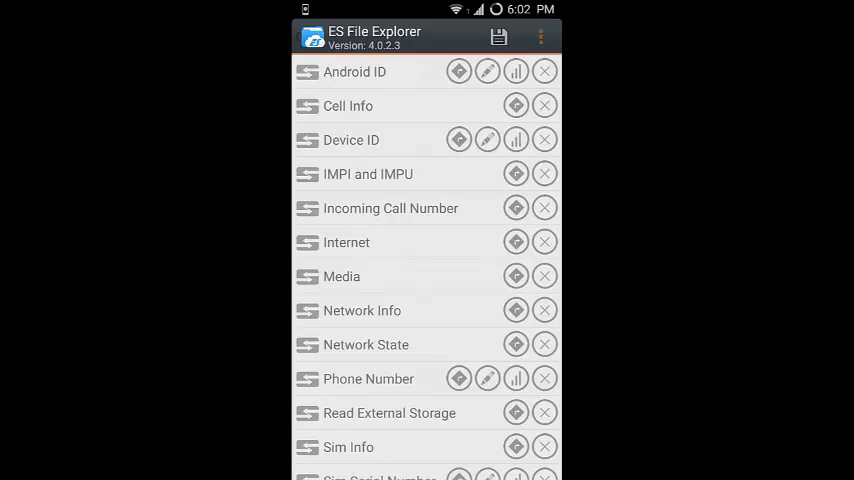
Preview a random fake Android ID in the custom entry, then cancel it.
left_click(460, 72)
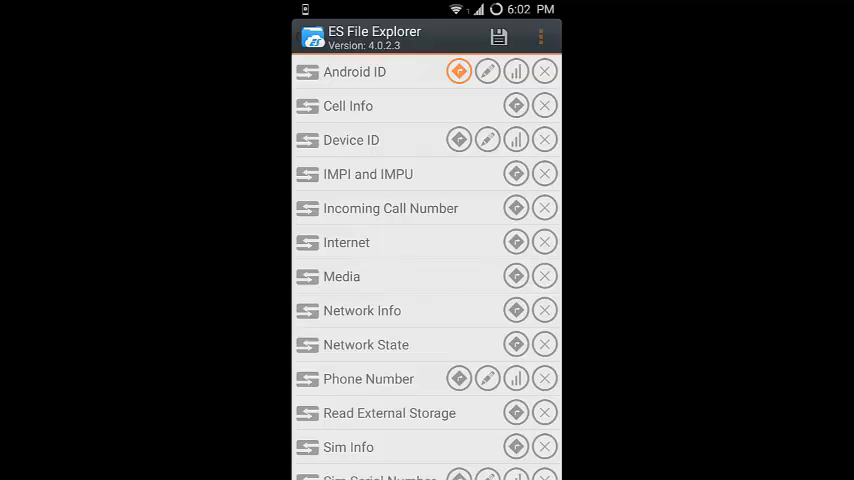
left_click(488, 72)
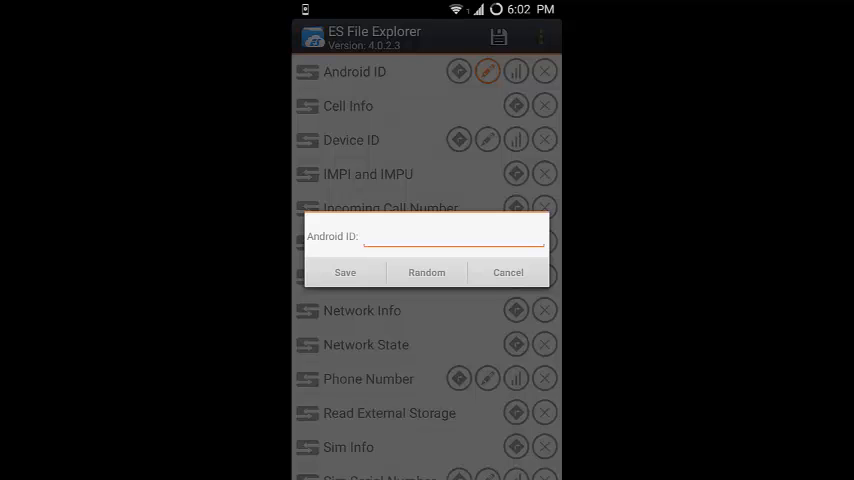
left_click(428, 272)
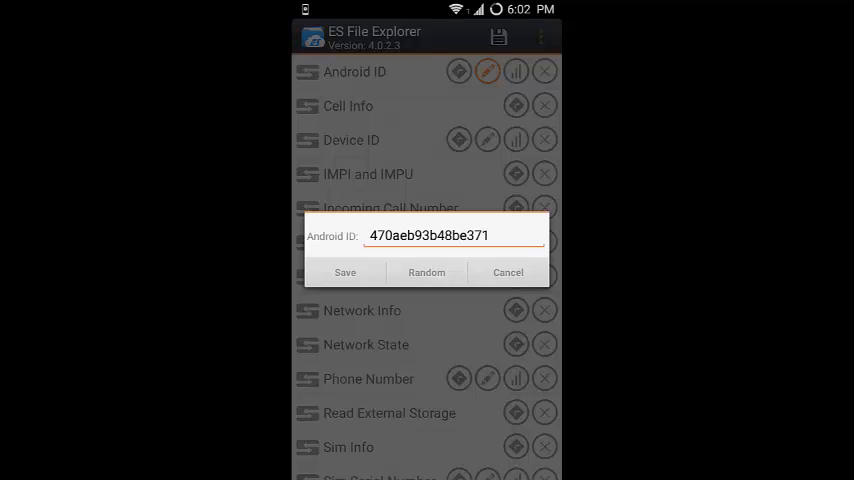
left_click(344, 272)
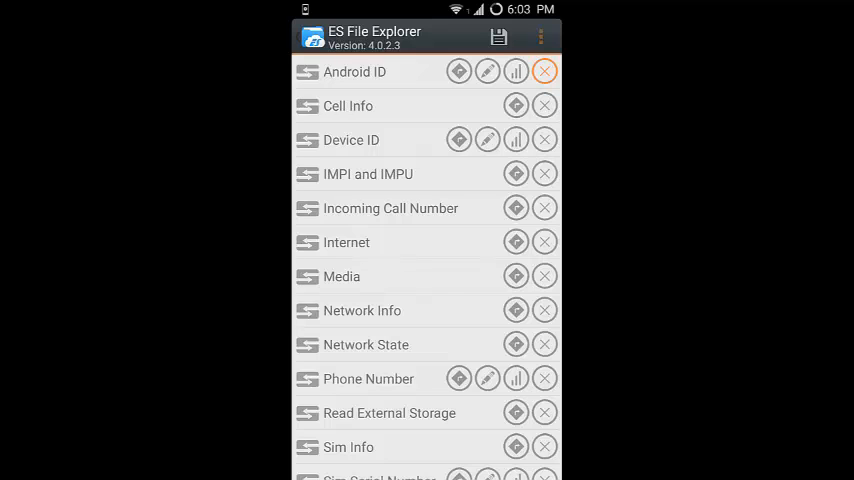
Set all of ES File Explorer's permissions to Real values down the whole list.
left_click(540, 36)
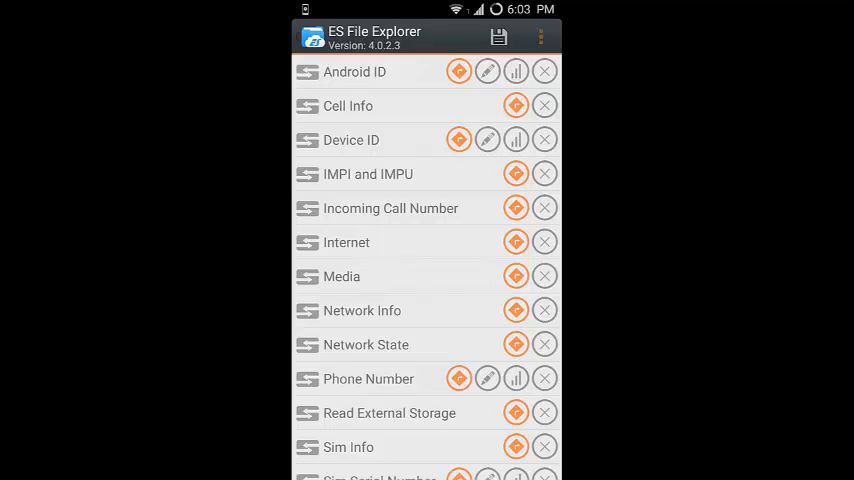
scroll("down", 3)
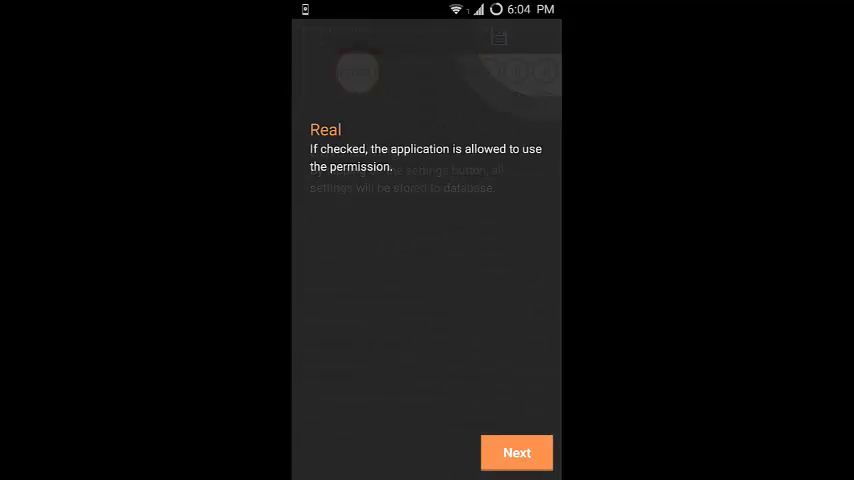
Dismiss the Real tip and save ES File Explorer's permission choices.
left_click(516, 452)
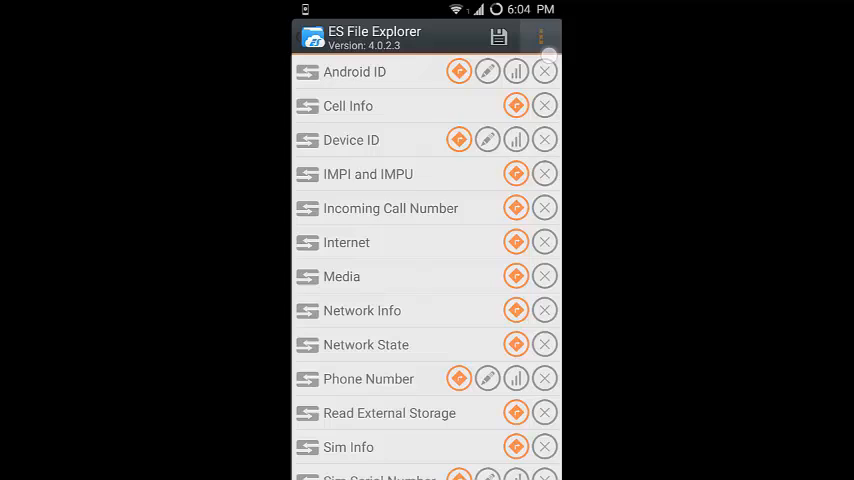
left_click(540, 36)
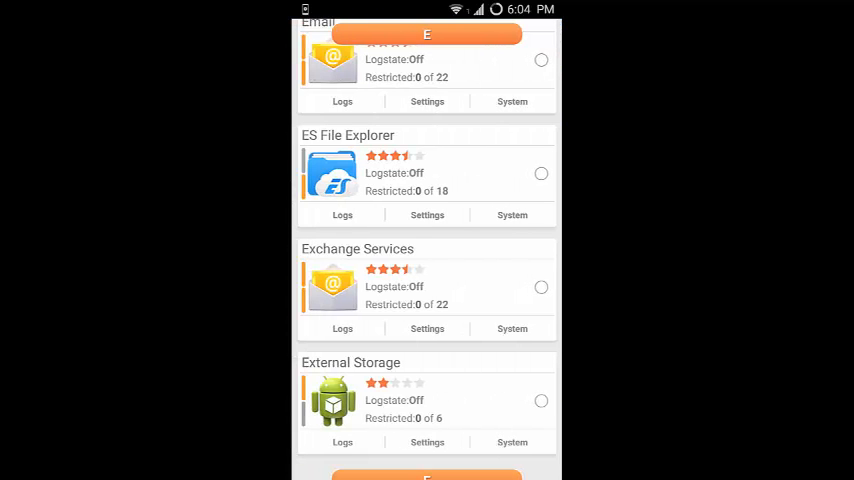
Switch on logging for ES File Explorer and accept the battery drain warning.
left_click(540, 172)
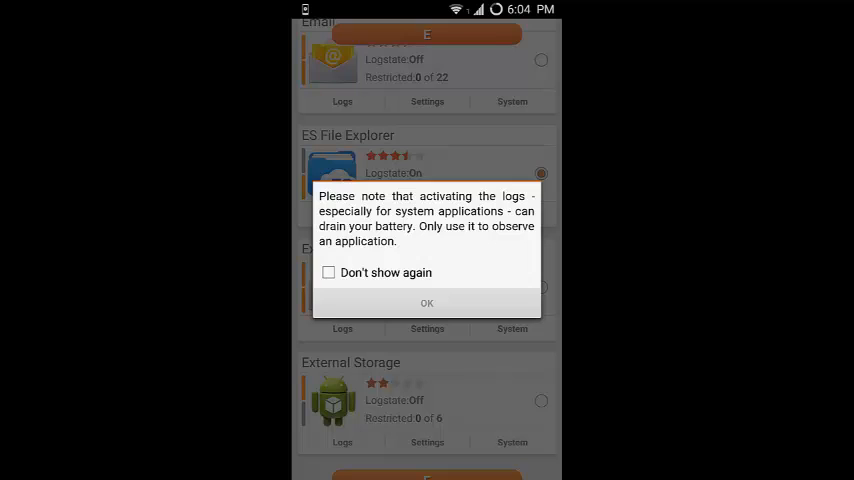
left_click(428, 304)
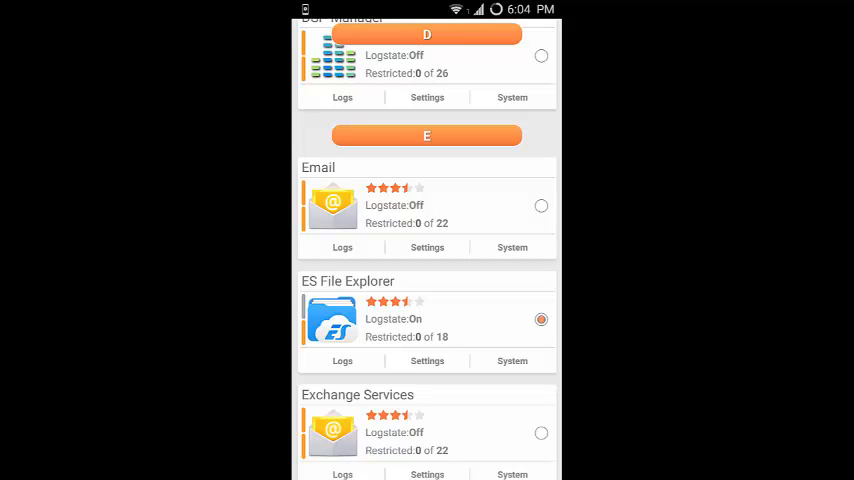
scroll("down", 3)
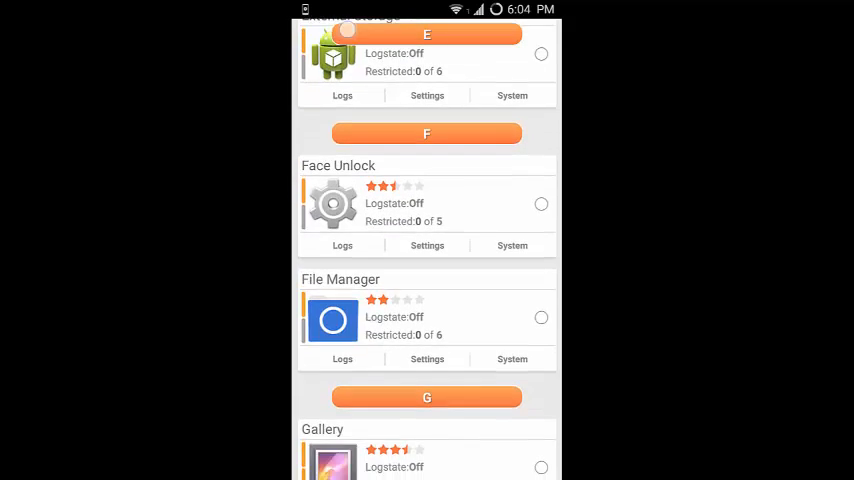